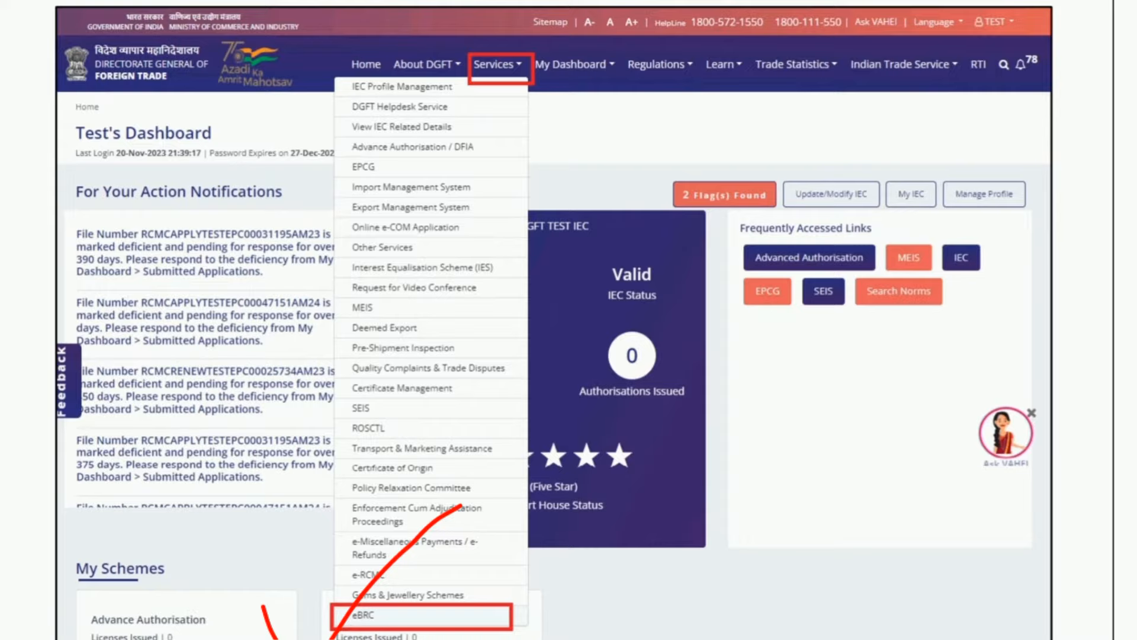
Open the eBRC services page from the Services menu.
{"action": "left_click", "coordinate": [423, 615]}
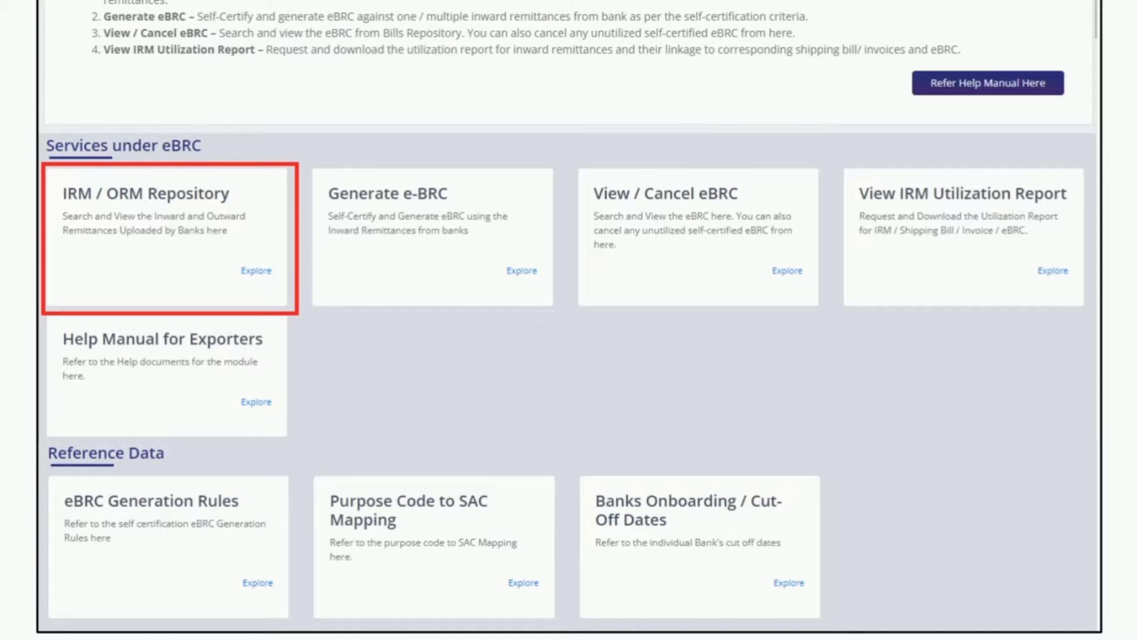
Browse the IRM/ORM Repository remittance search, then return to the eBRC landing page.
{"action": "left_click", "coordinate": [255, 270]}
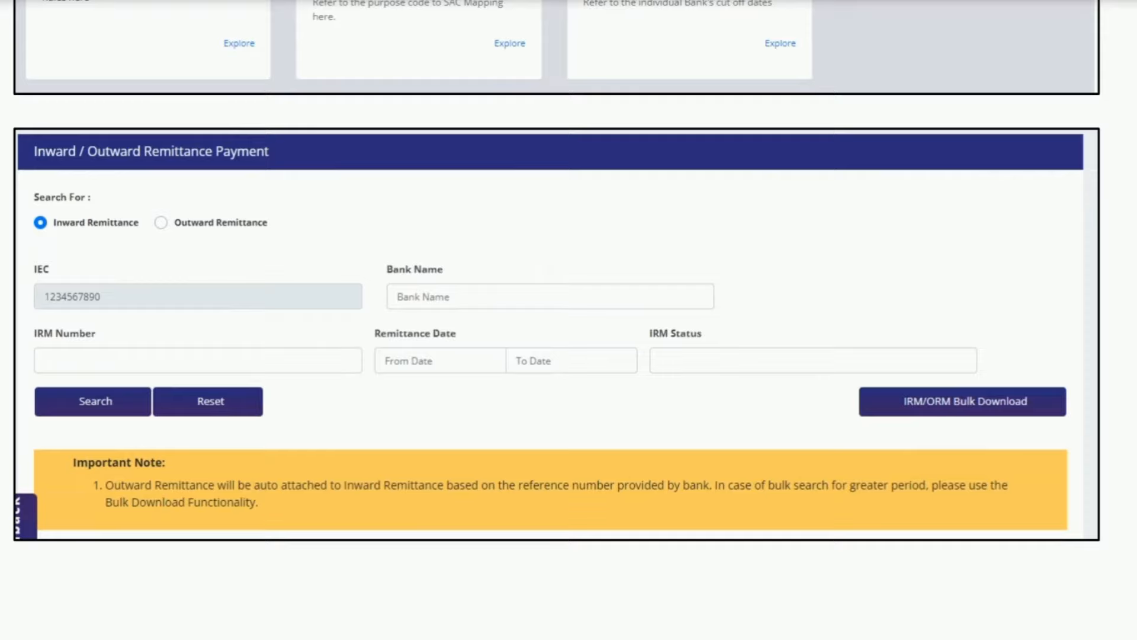
{"action": "left_click", "coordinate": [511, 67]}
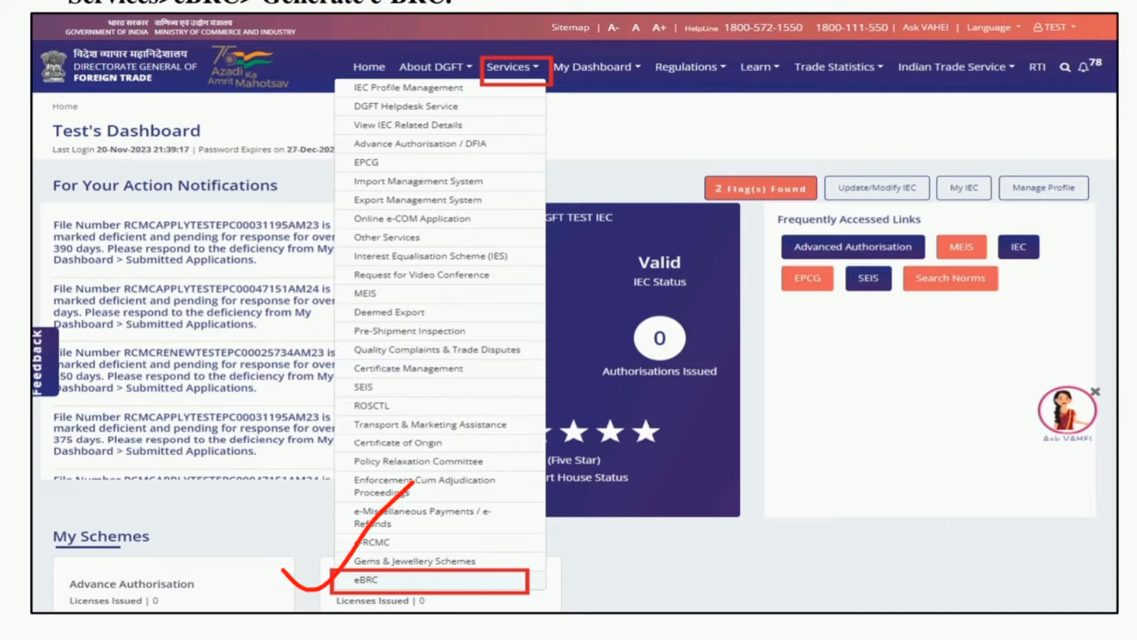
{"action": "left_click", "coordinate": [366, 579]}
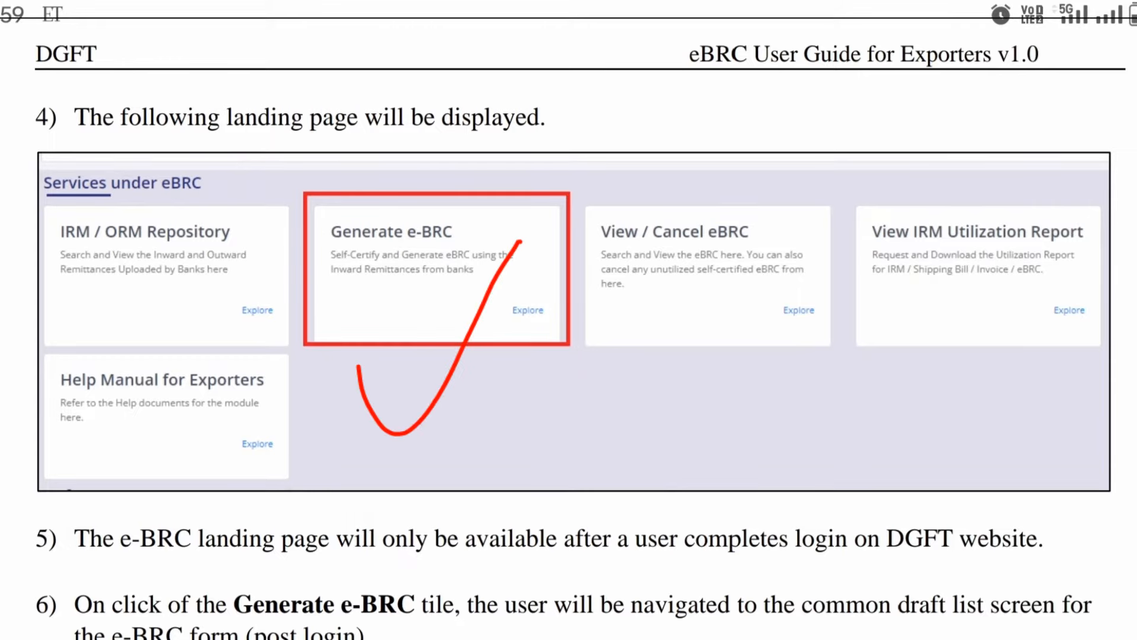
{"action": "scroll", "scroll_direction": "down", "scroll_amount": 3}
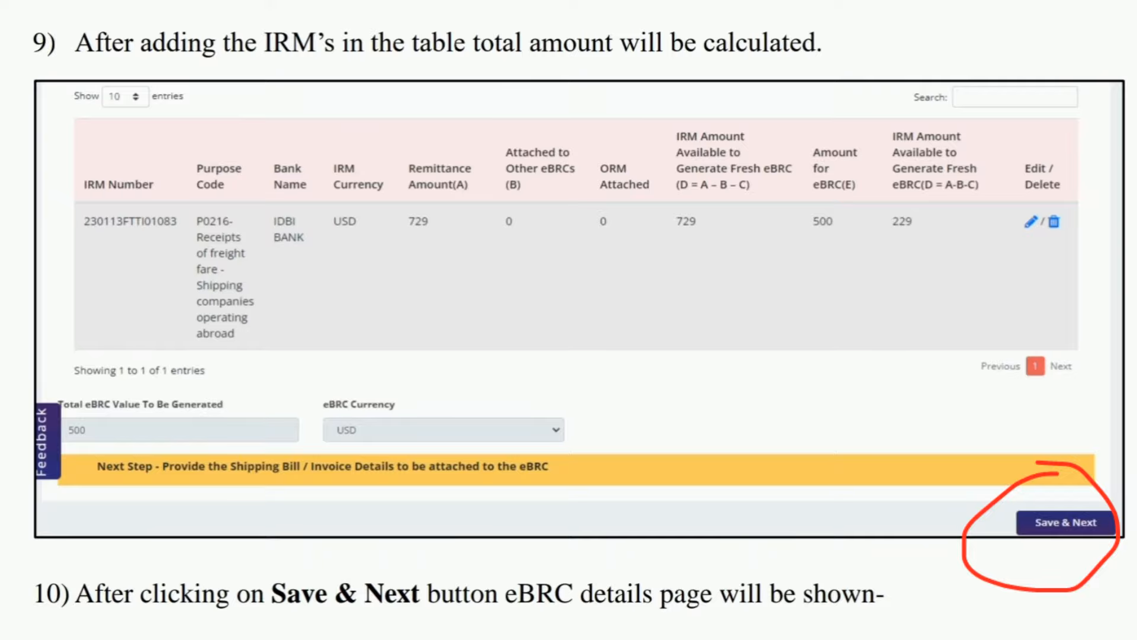
Save the selected IRM and continue to the eBRC goods details form.
{"action": "left_click", "coordinate": [1064, 521]}
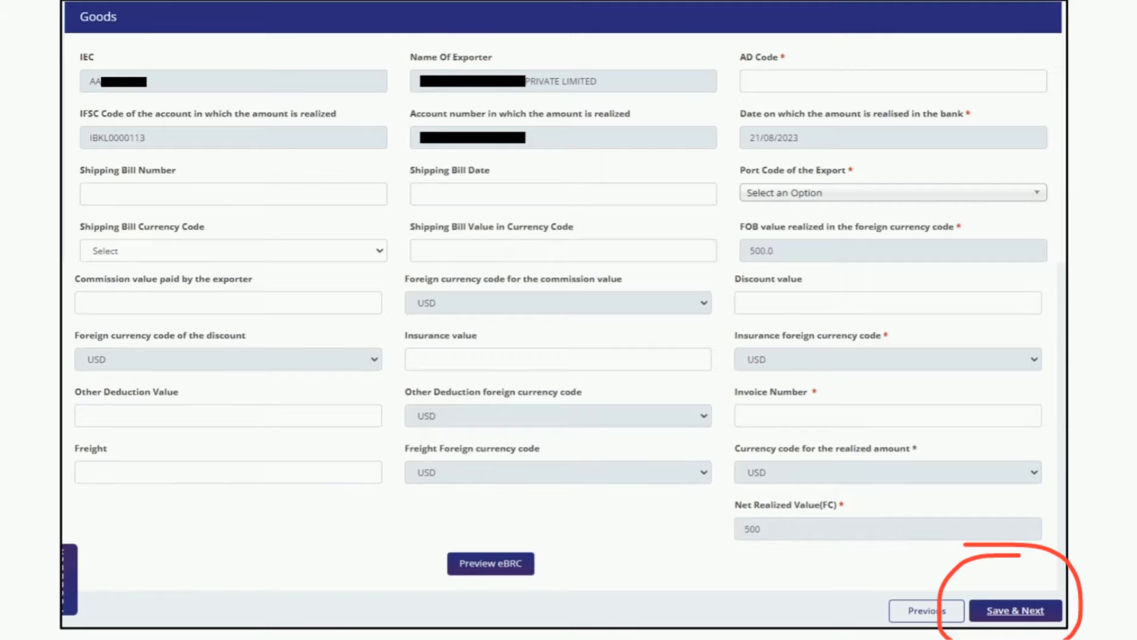
Save the goods details, review the declaration, and generate the e-BRC.
{"action": "left_click", "coordinate": [1013, 610]}
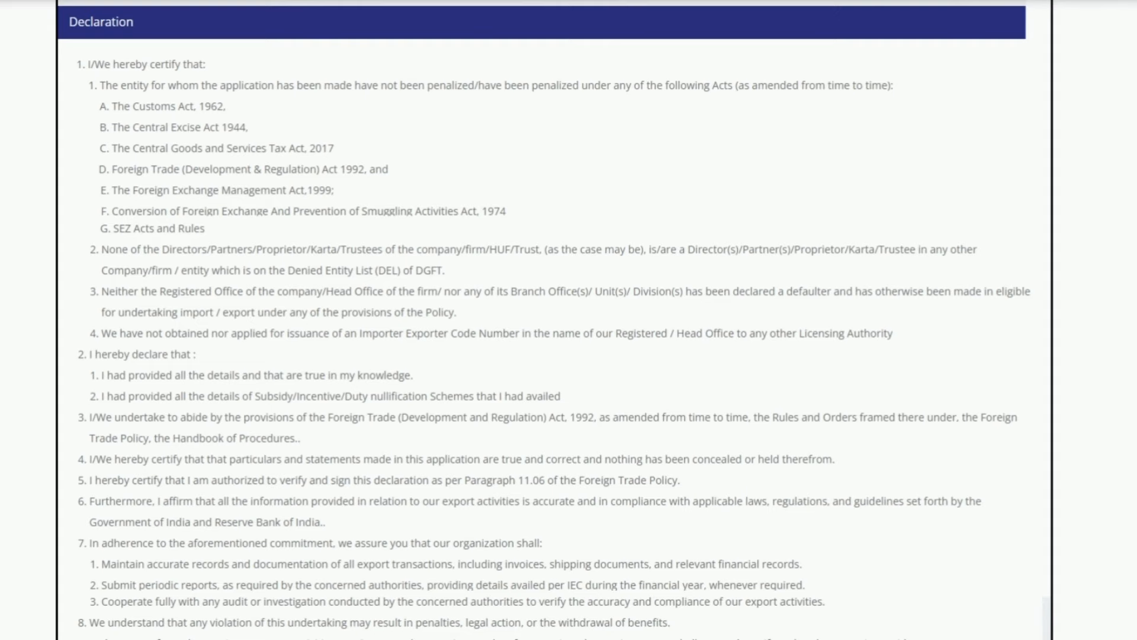
{"action": "scroll", "scroll_direction": "down", "scroll_amount": 3}
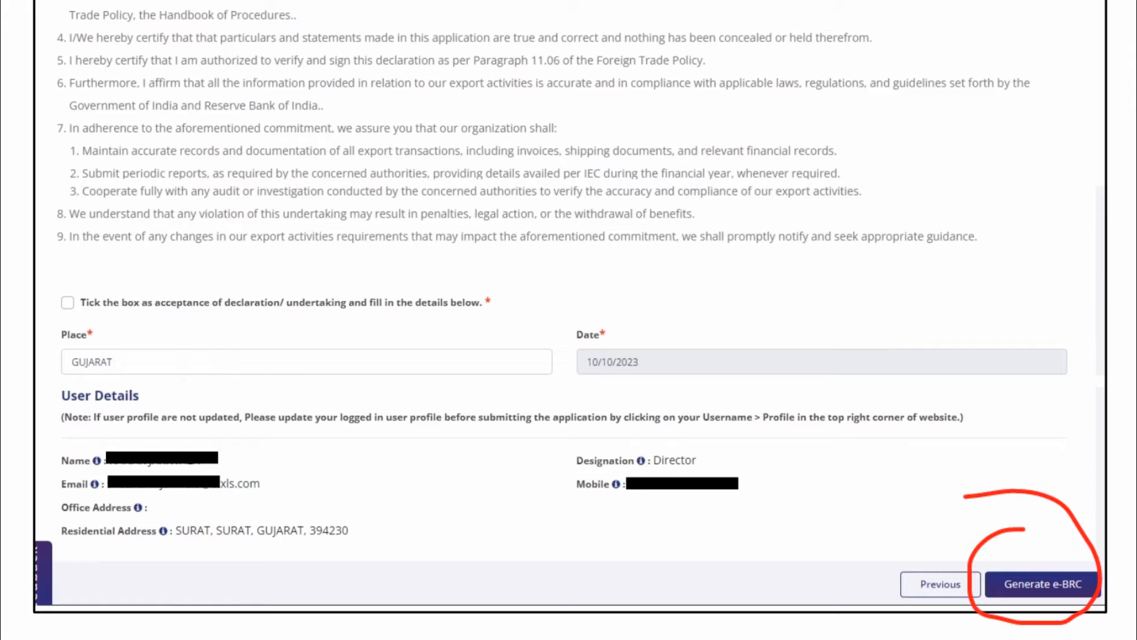
{"action": "left_click", "coordinate": [1042, 584]}
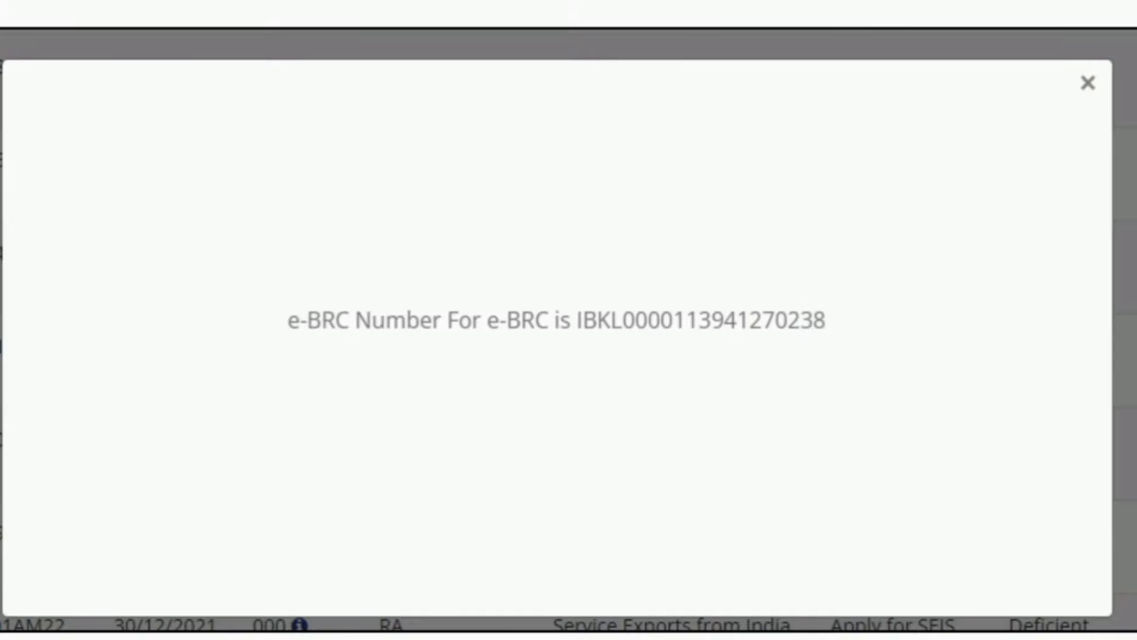